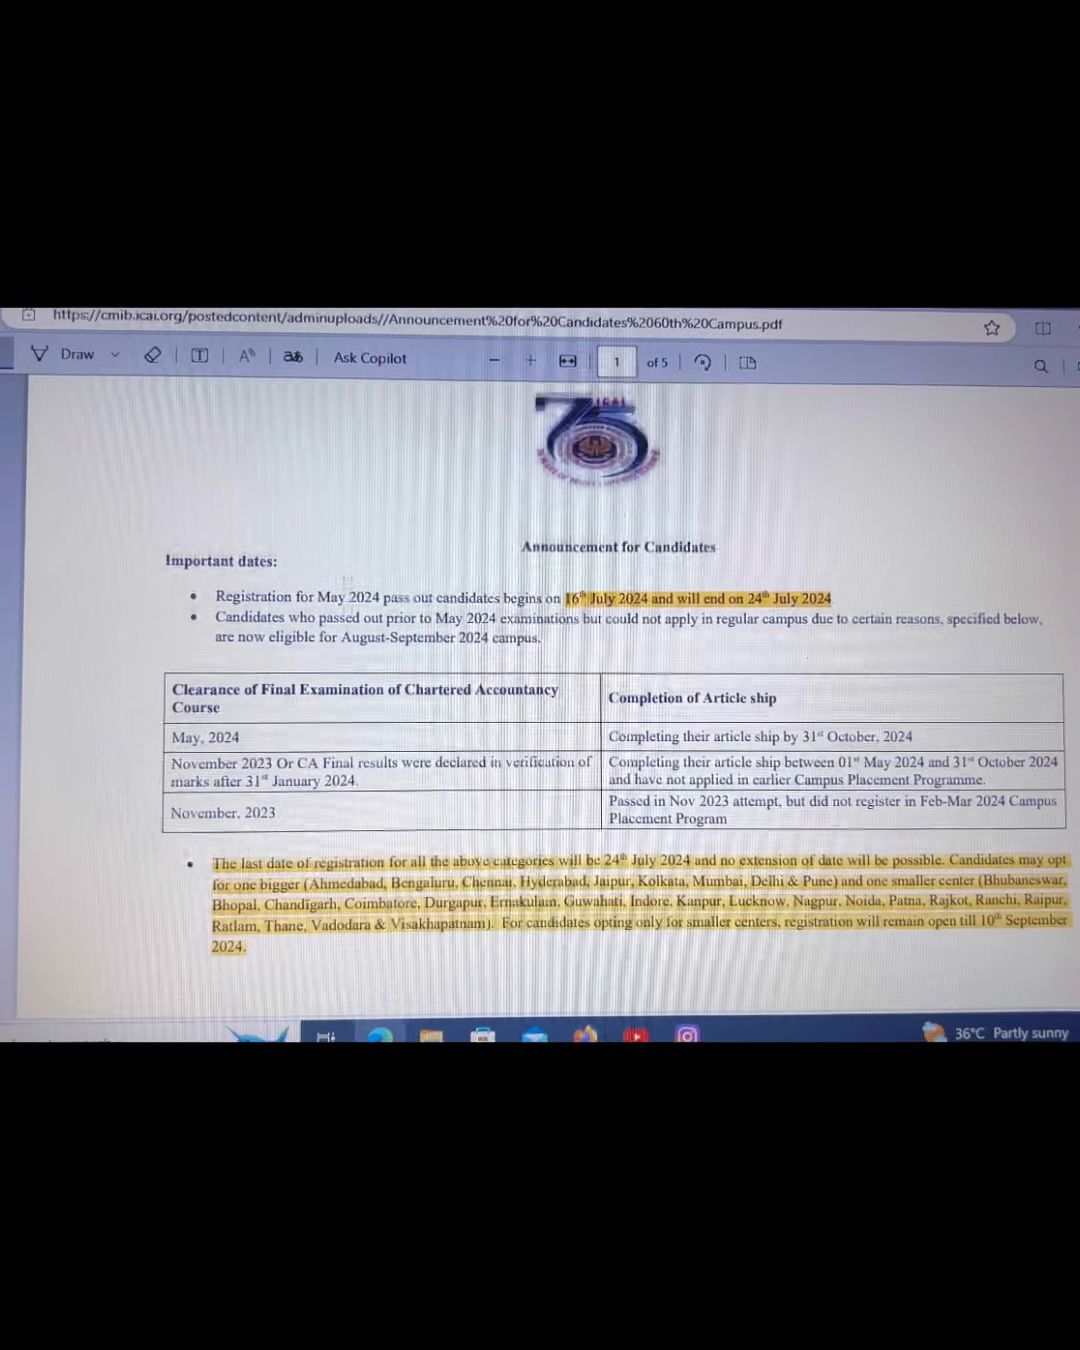
scroll(down, 3)
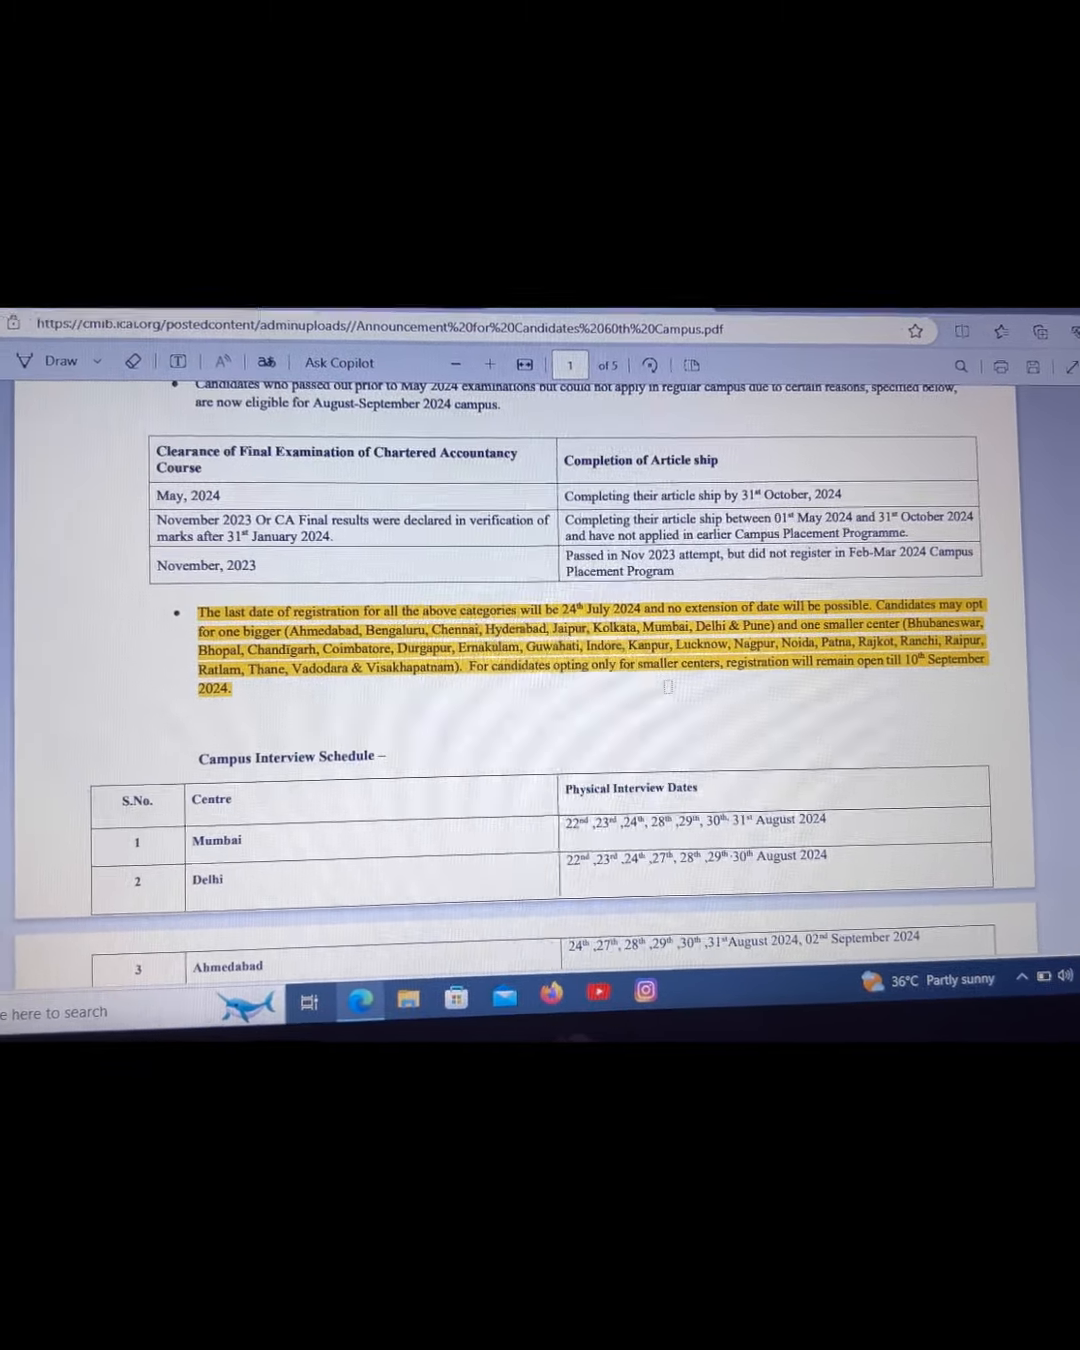
scroll(down, 3)
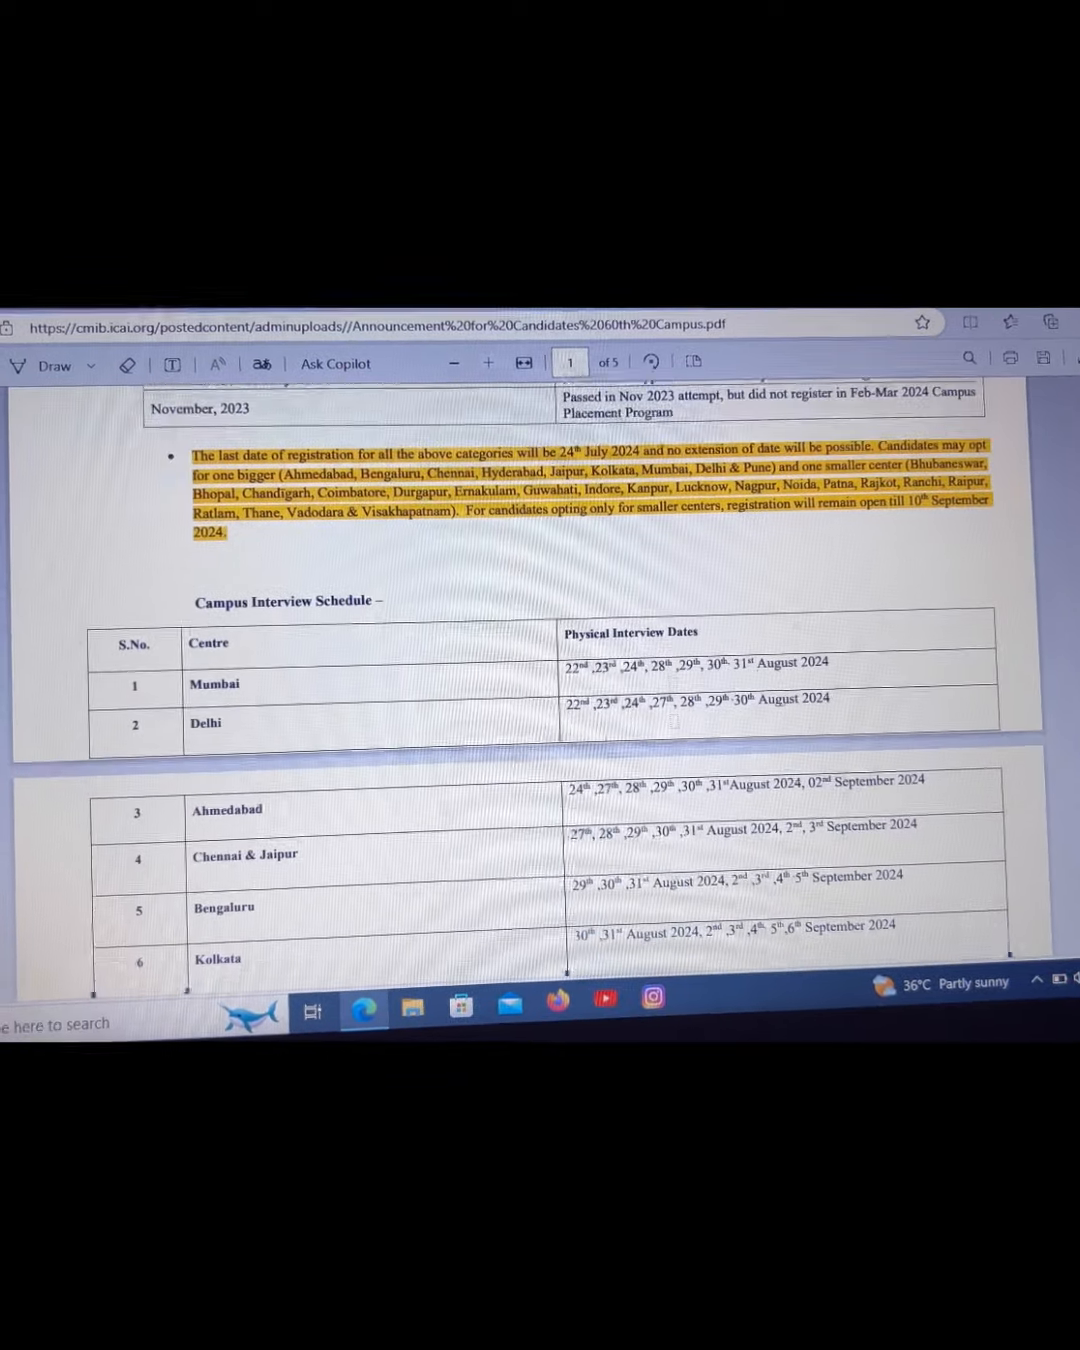
scroll(down, 3)
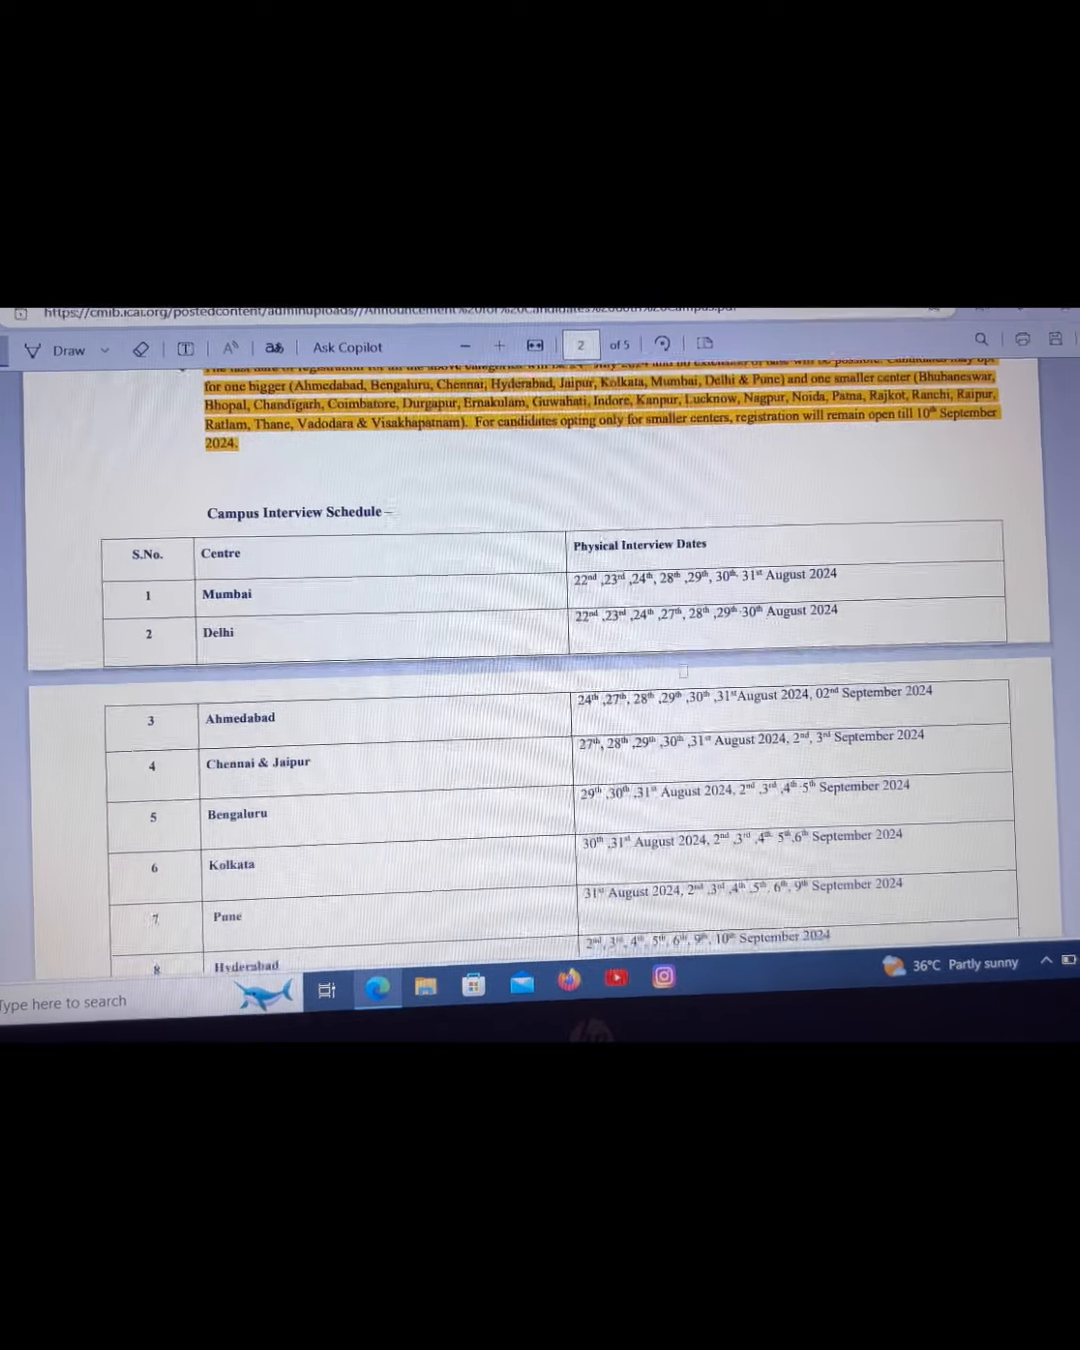
scroll(down, 3)
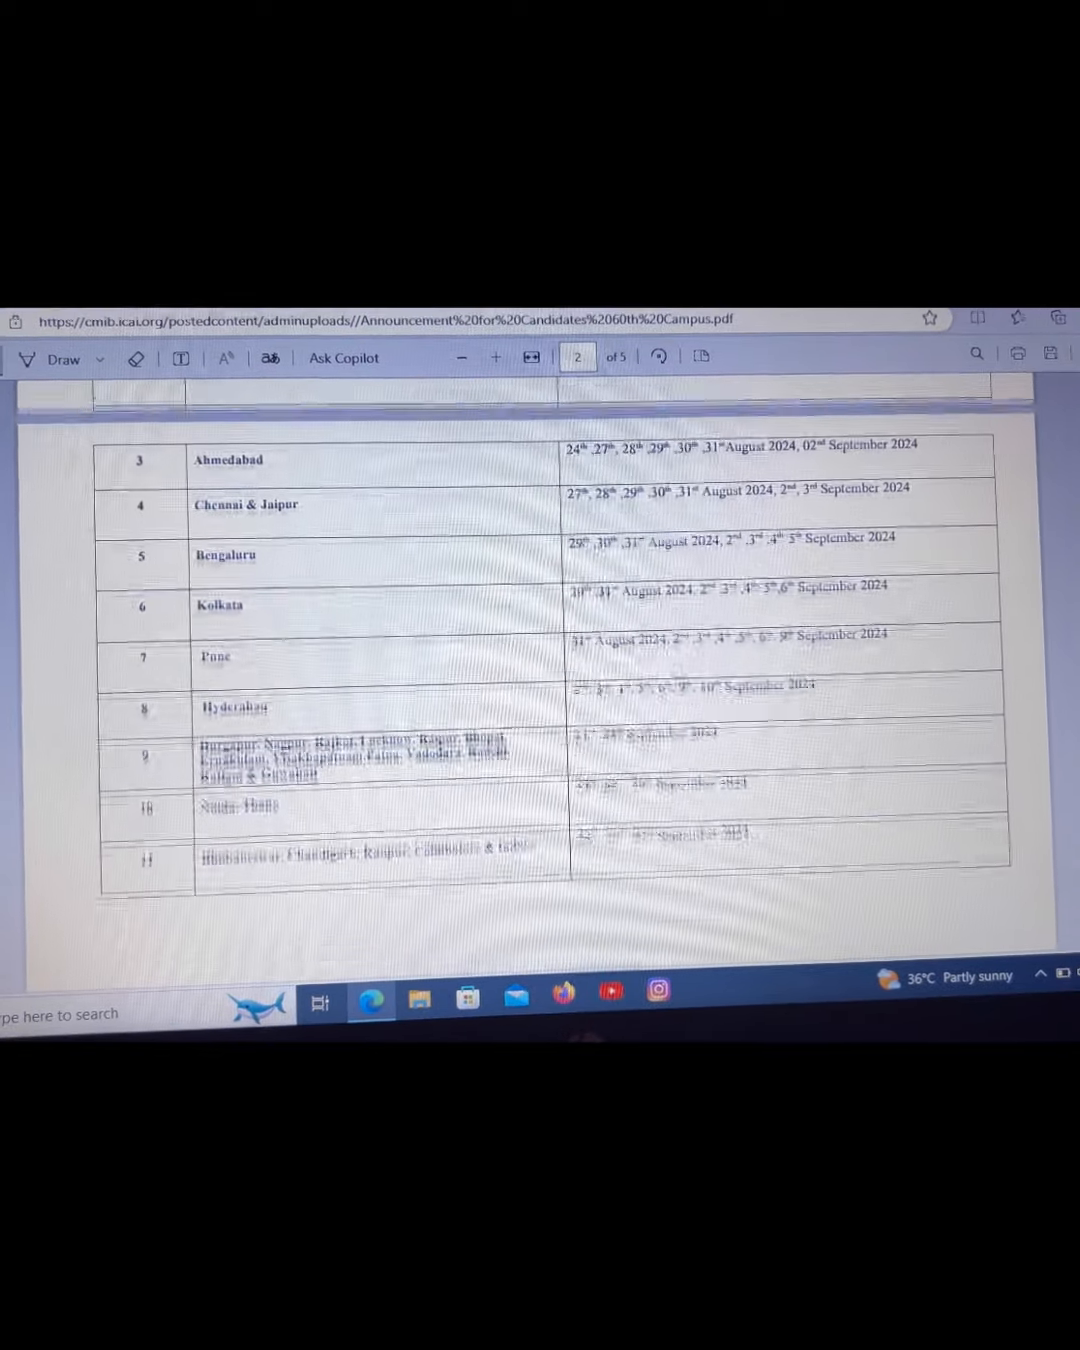
scroll(down, 3)
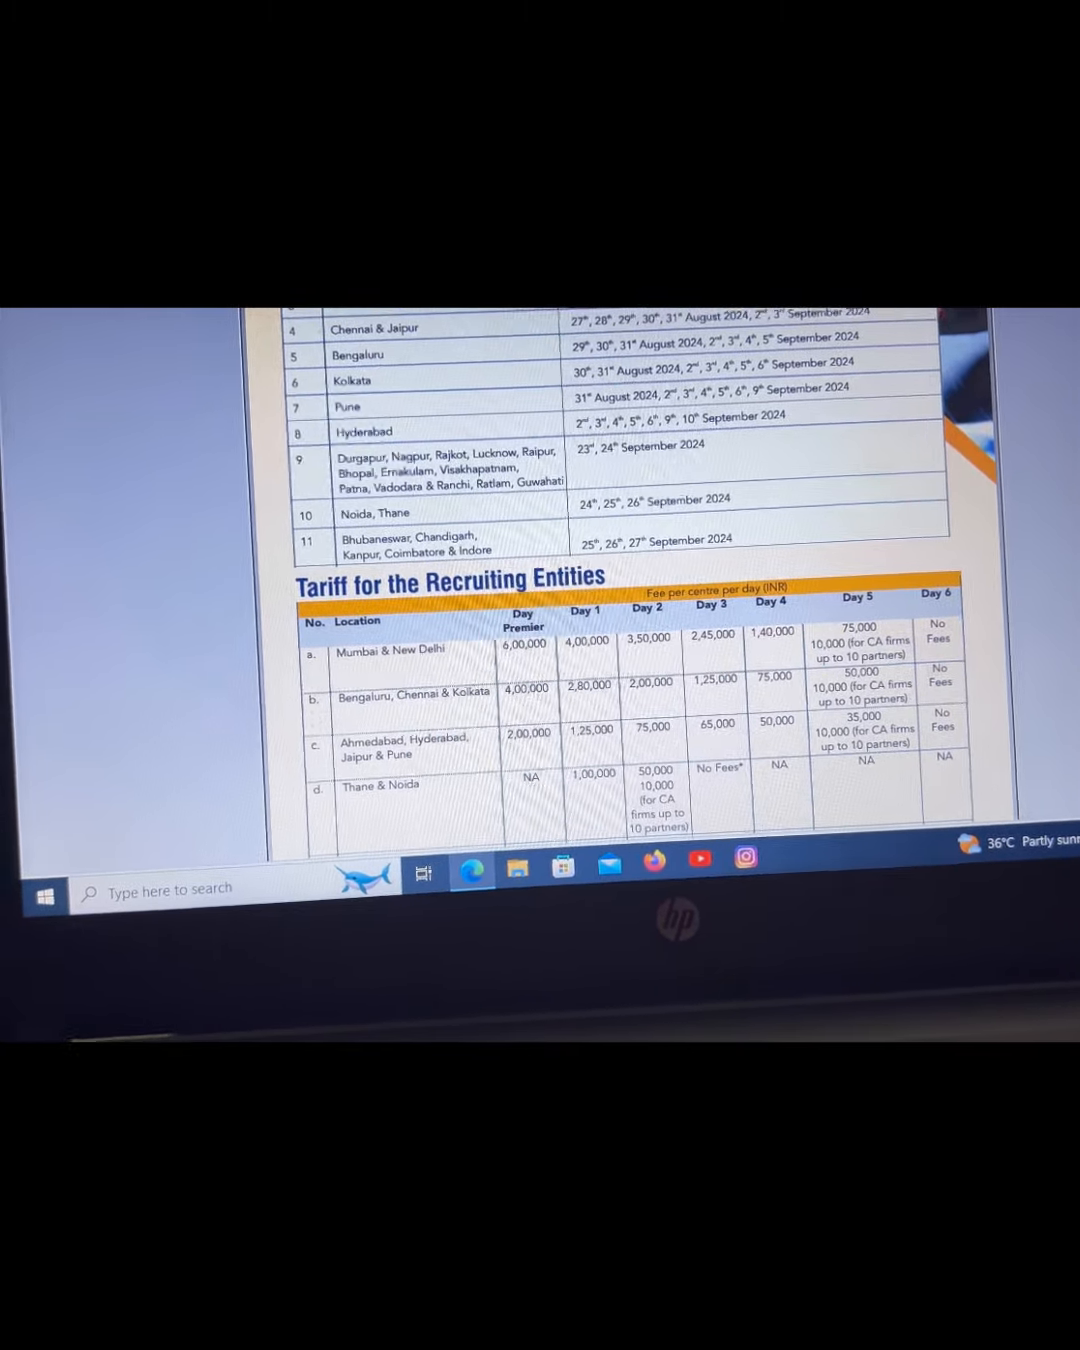
scroll(down, 3)
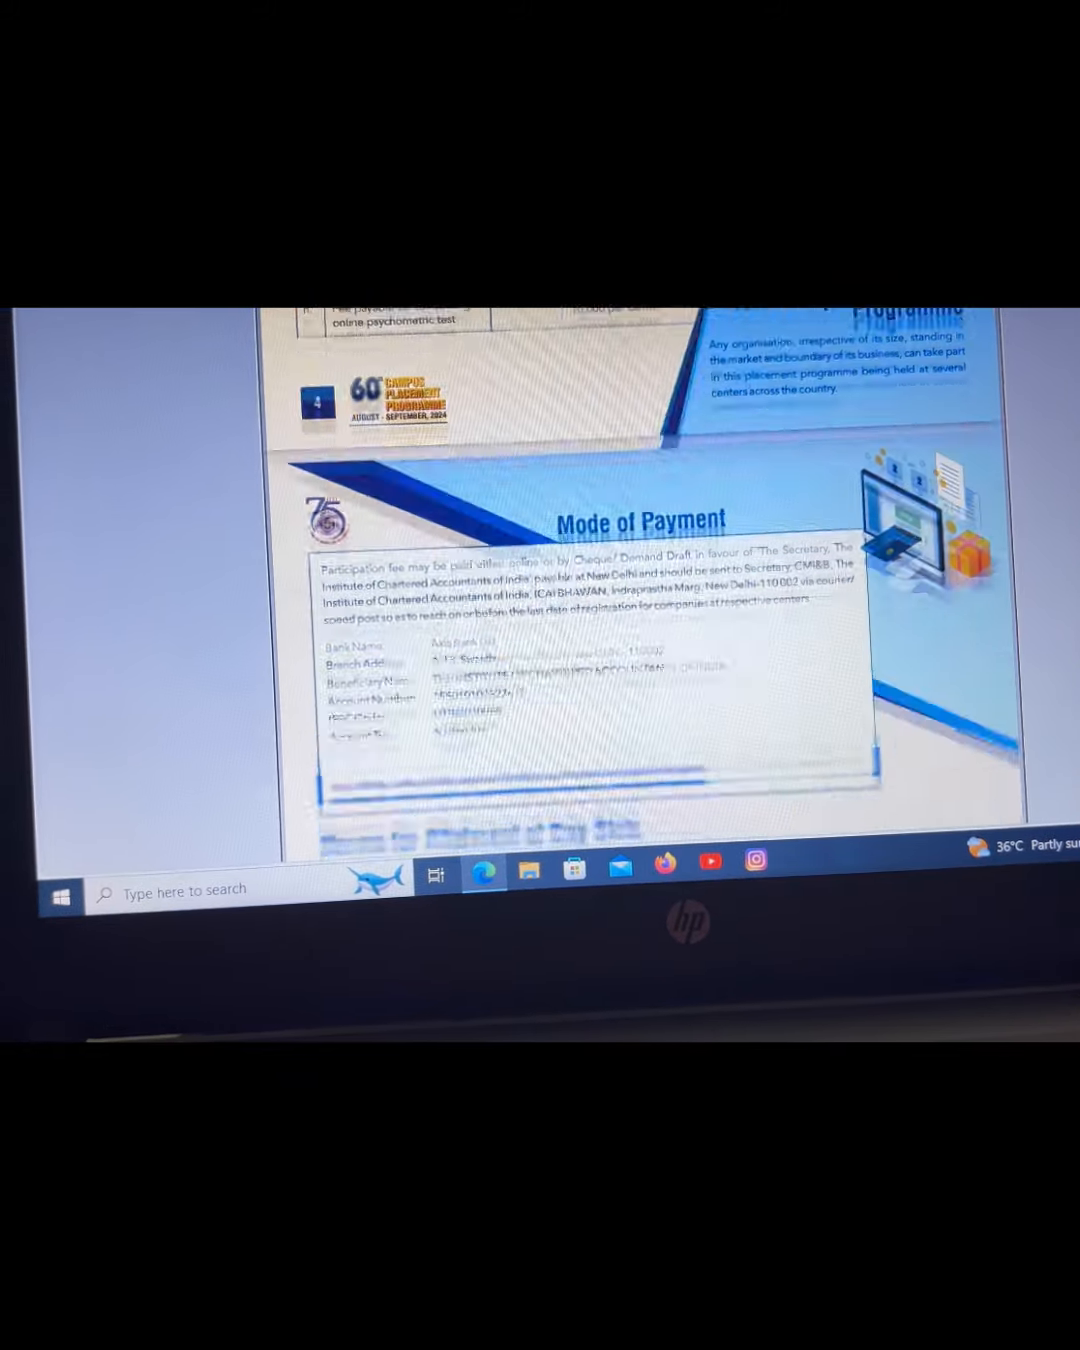
scroll(down, 3)
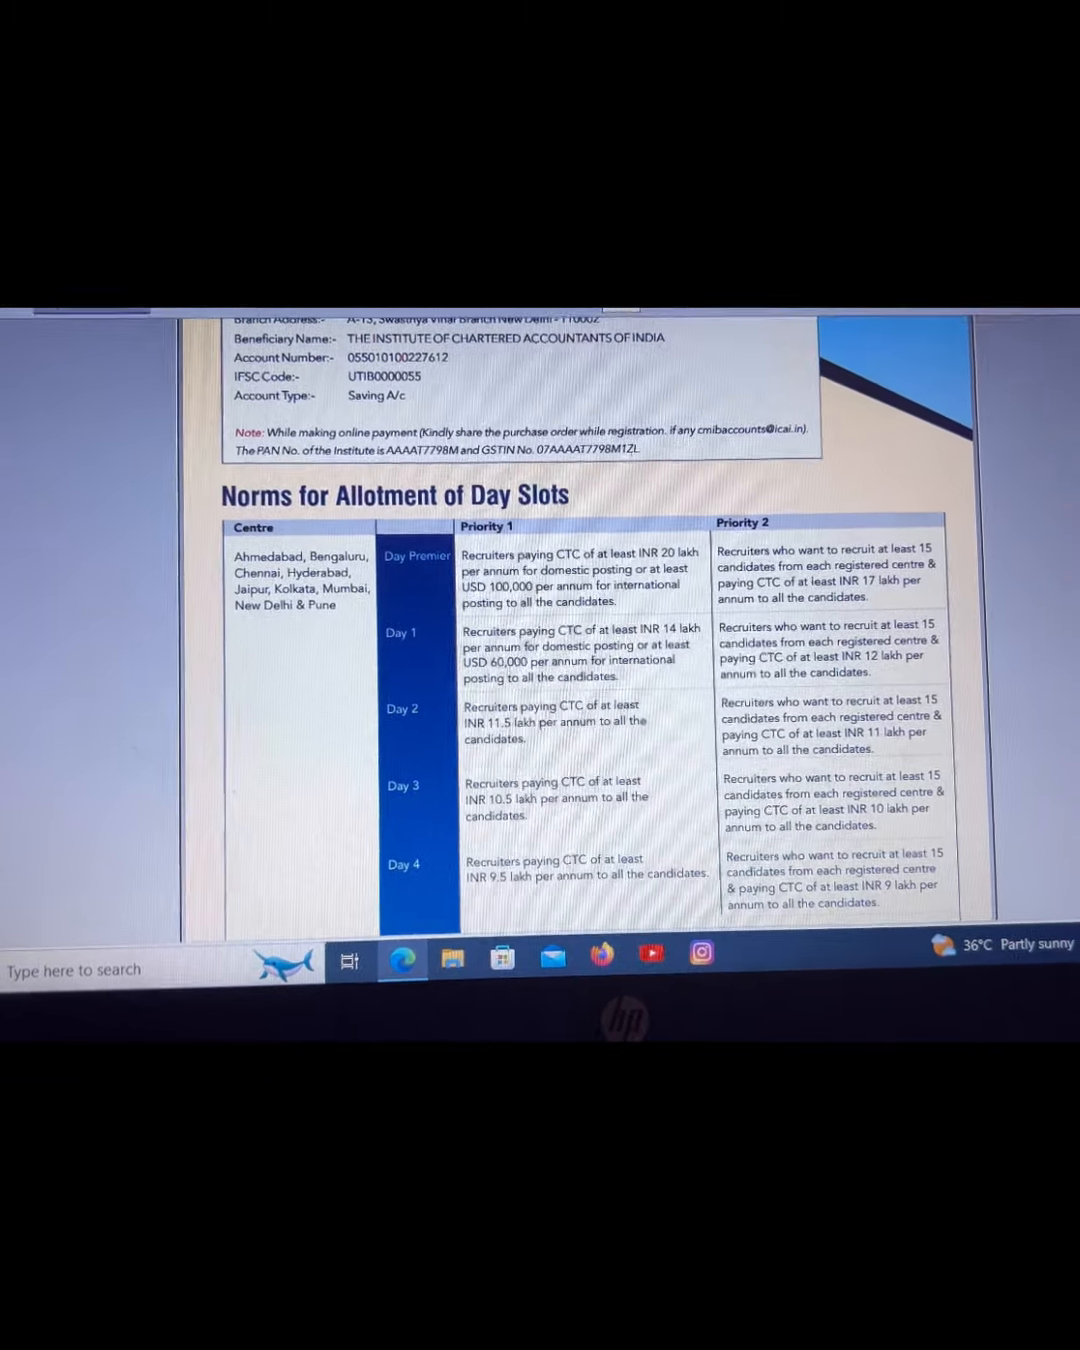
scroll(down, 3)
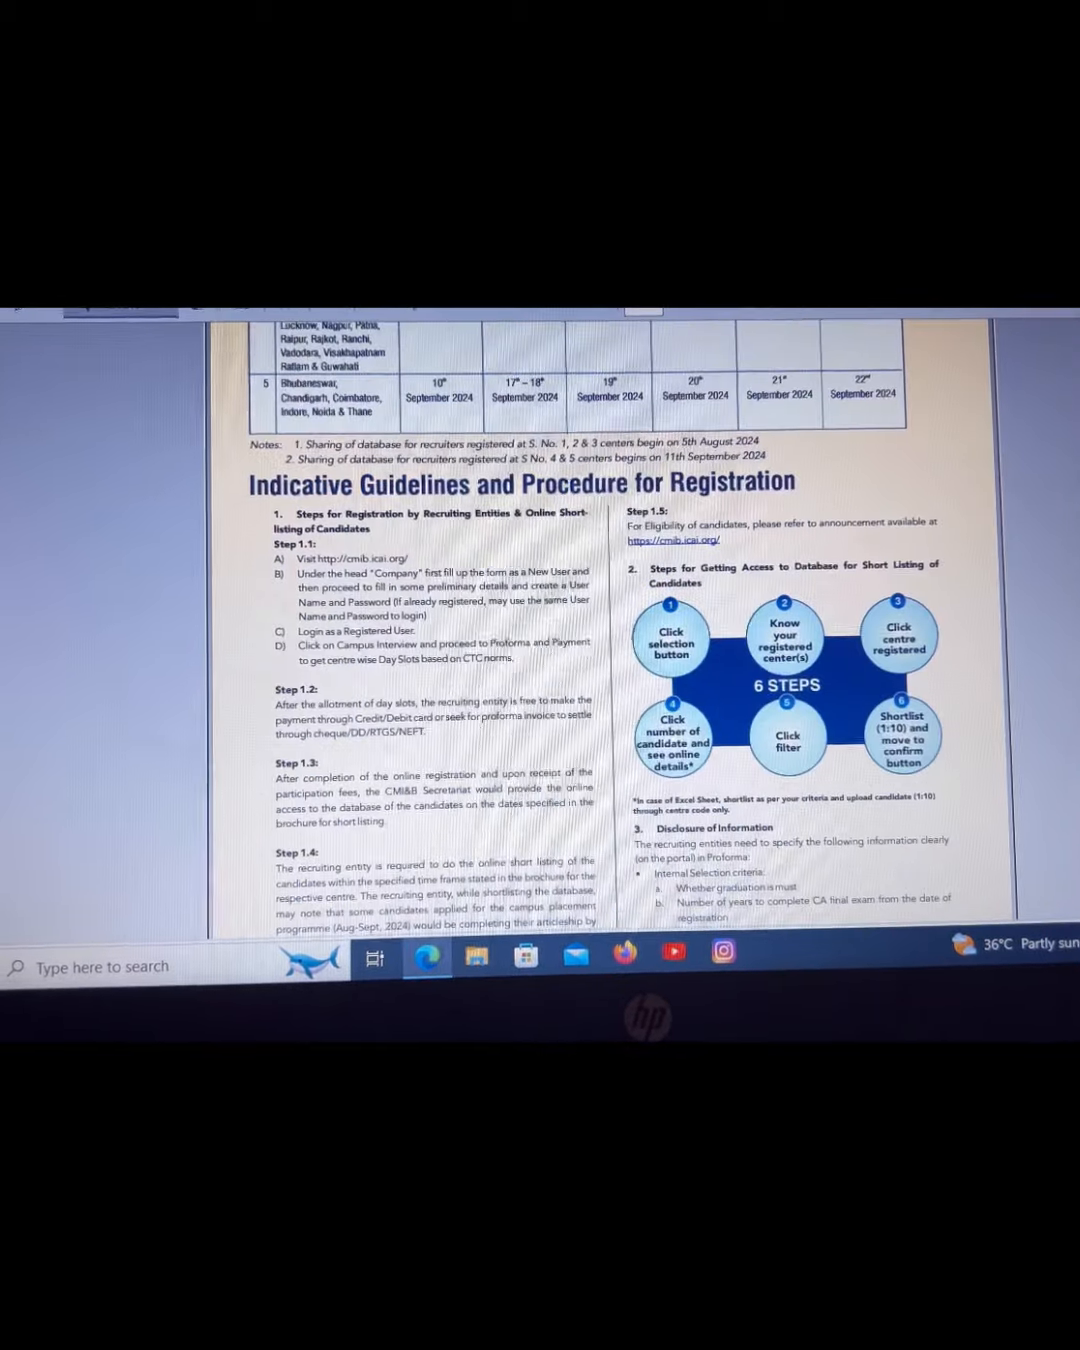